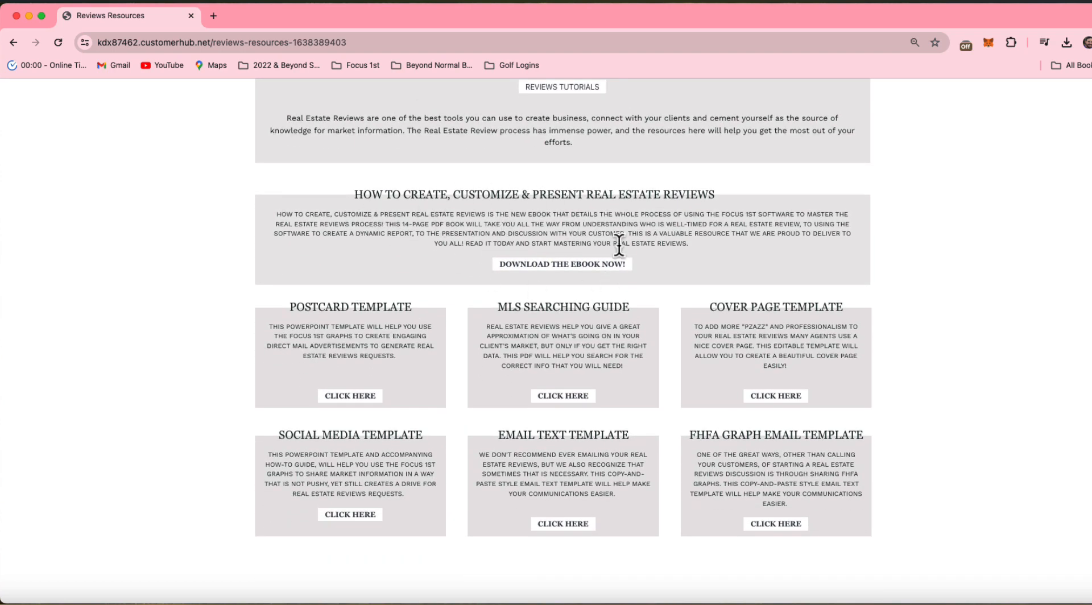
Open the CMA Templates page showing its step-one how-to video.
left_click(350, 396)
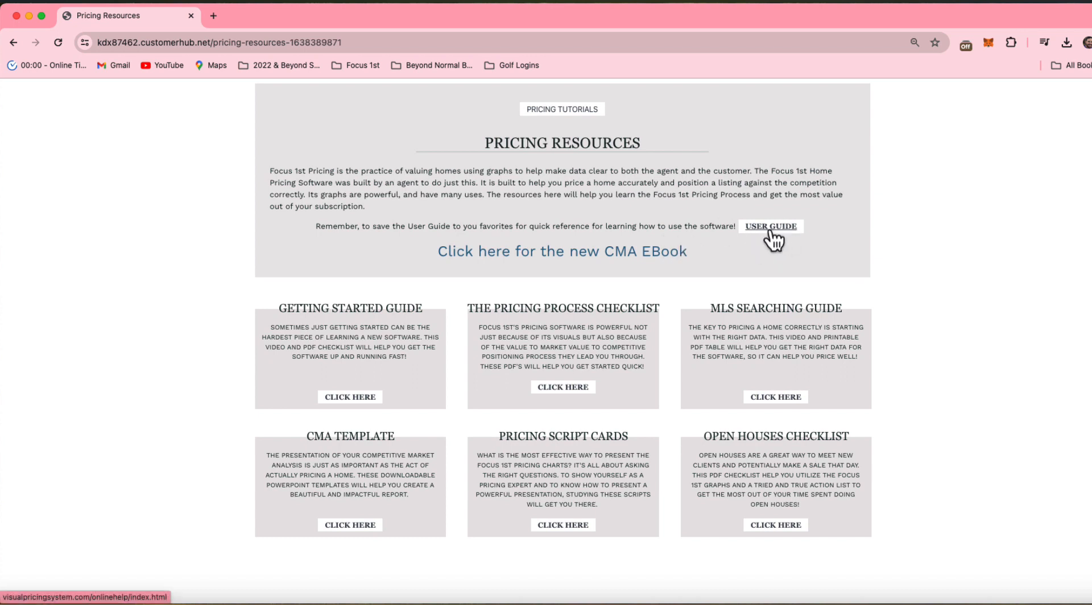
mouse_move(467, 395)
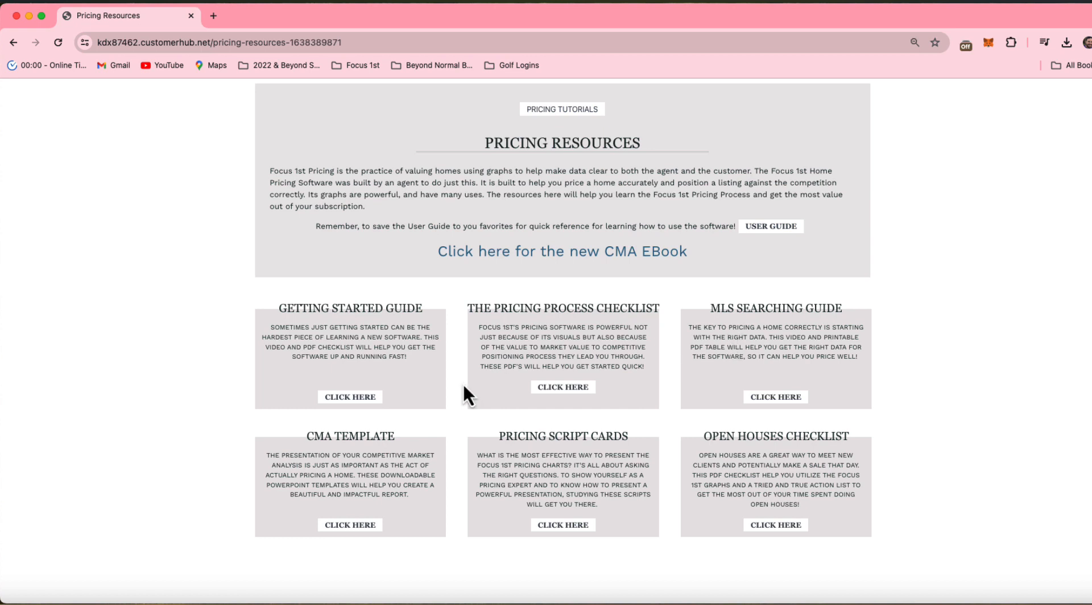
left_click(349, 524)
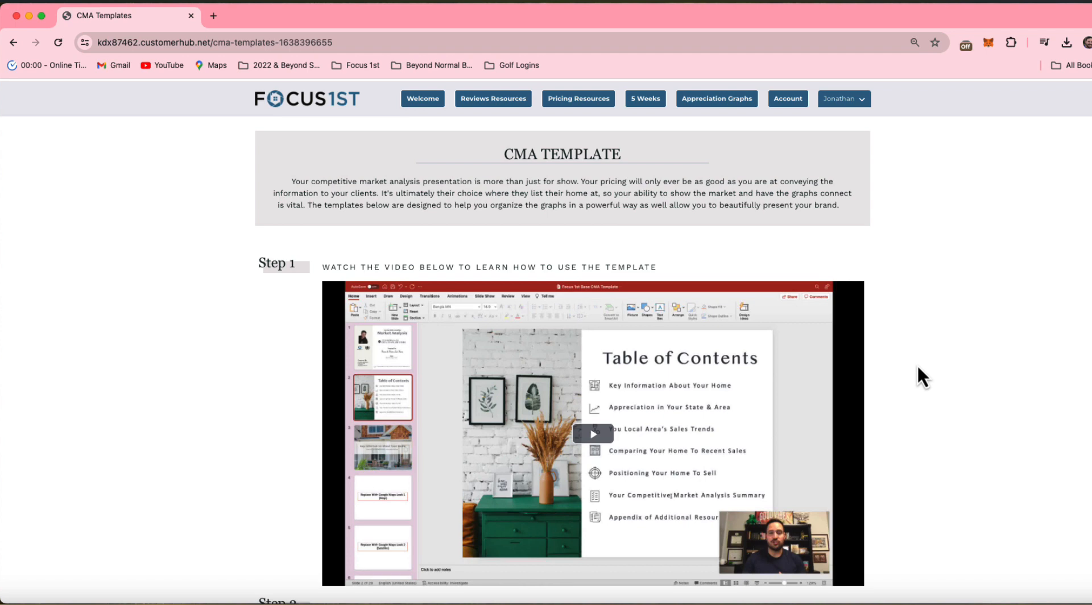
Go to Appreciation Graphs and scroll past the state list toward the HPI tools.
left_click(716, 99)
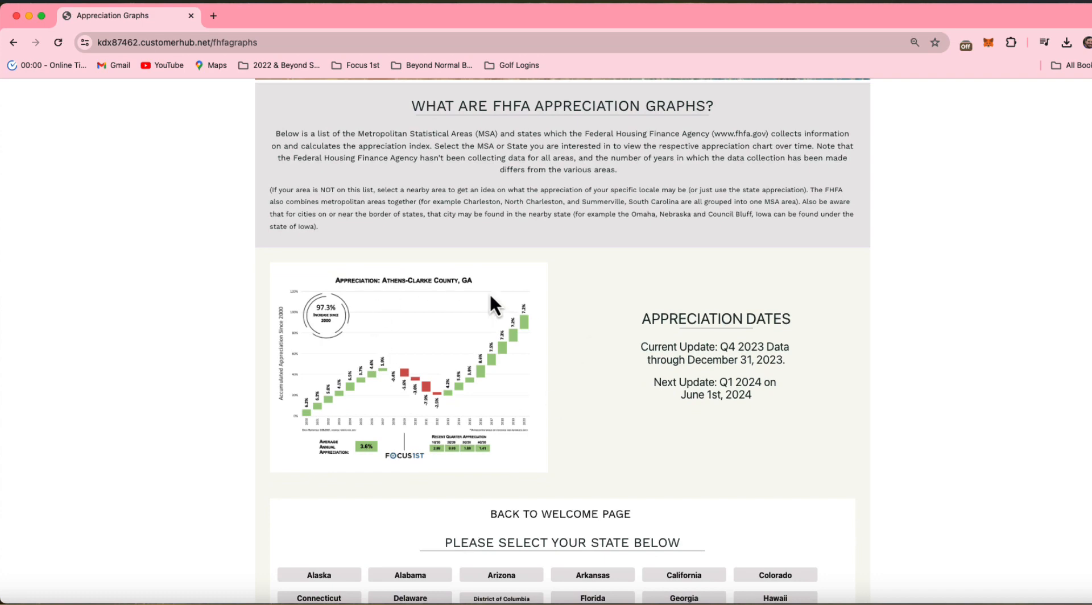
mouse_move(562, 220)
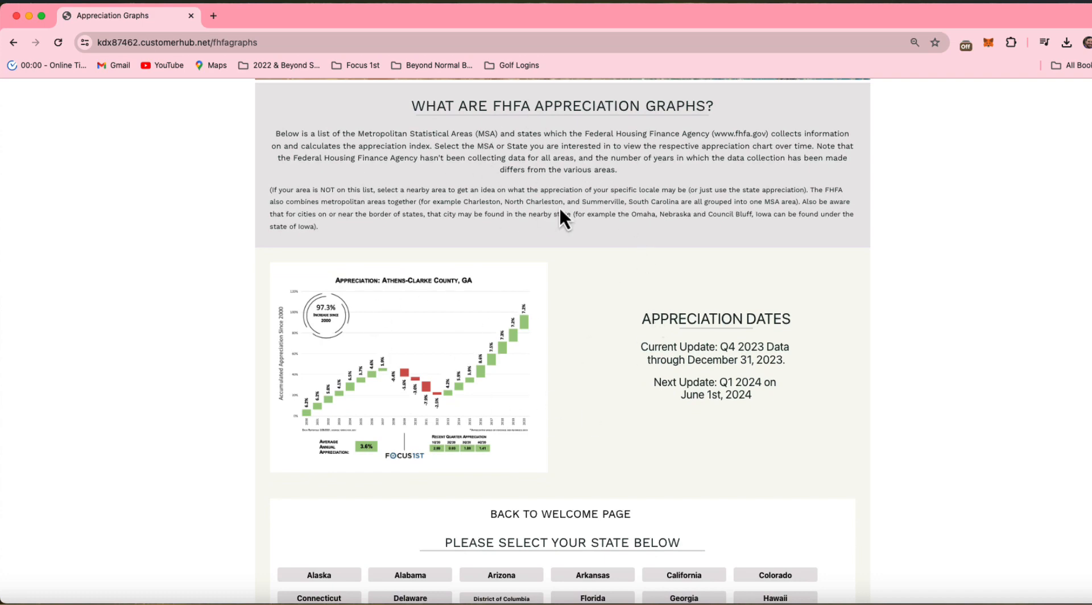
scroll("down", 3)
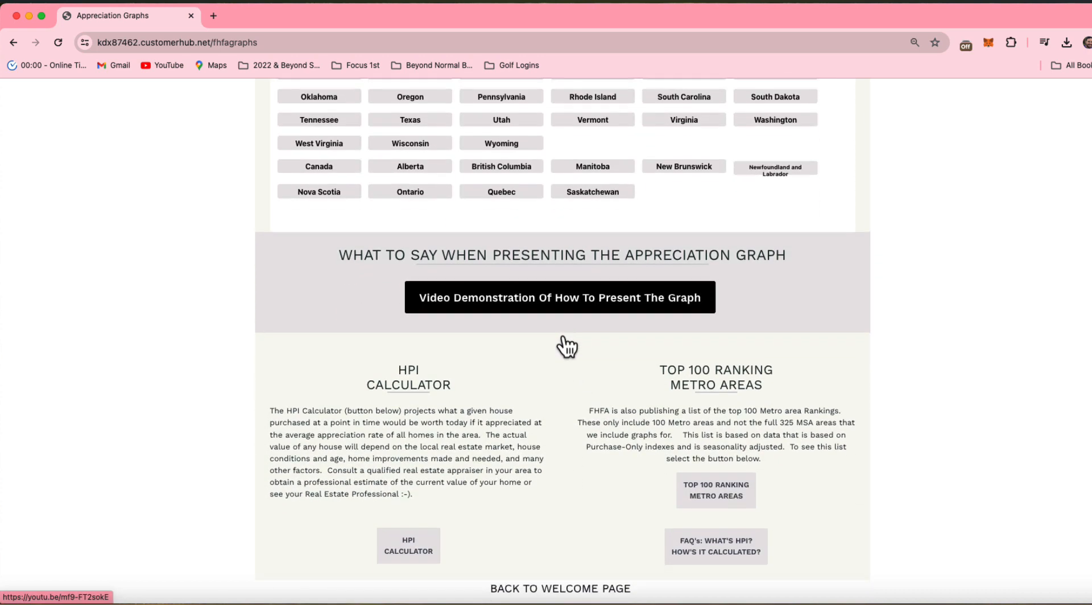
Return to the Reviews Resources page with its reviews ebook and template cards.
scroll("down", 3)
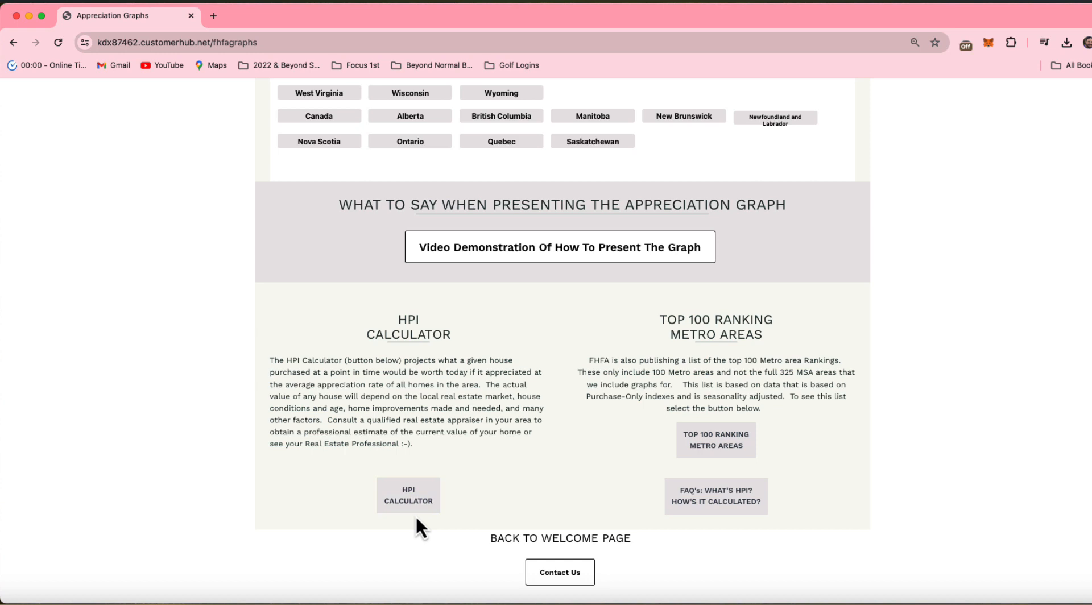
left_click(492, 96)
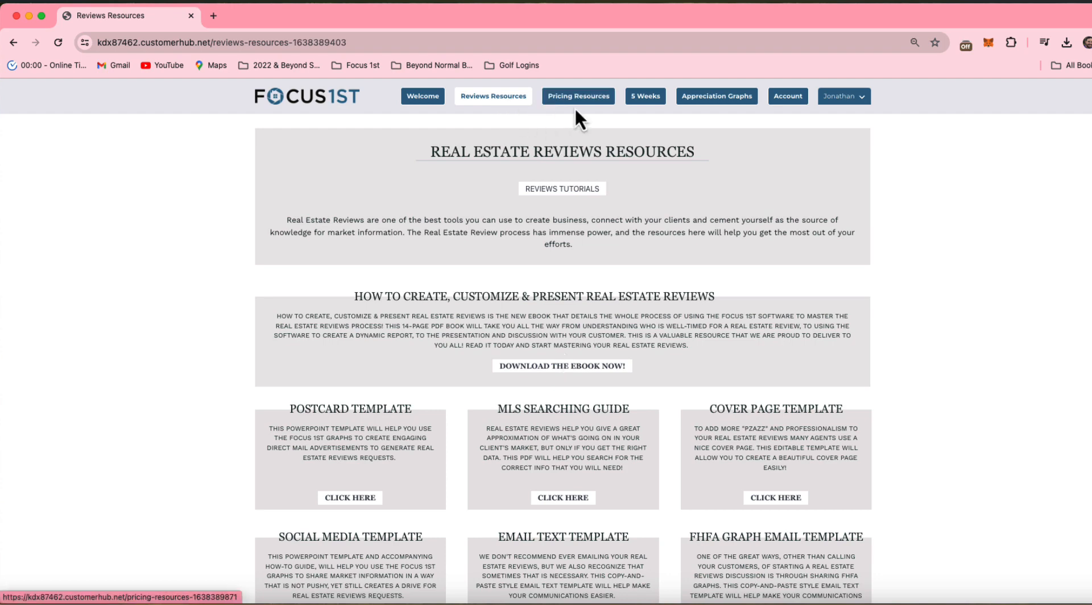